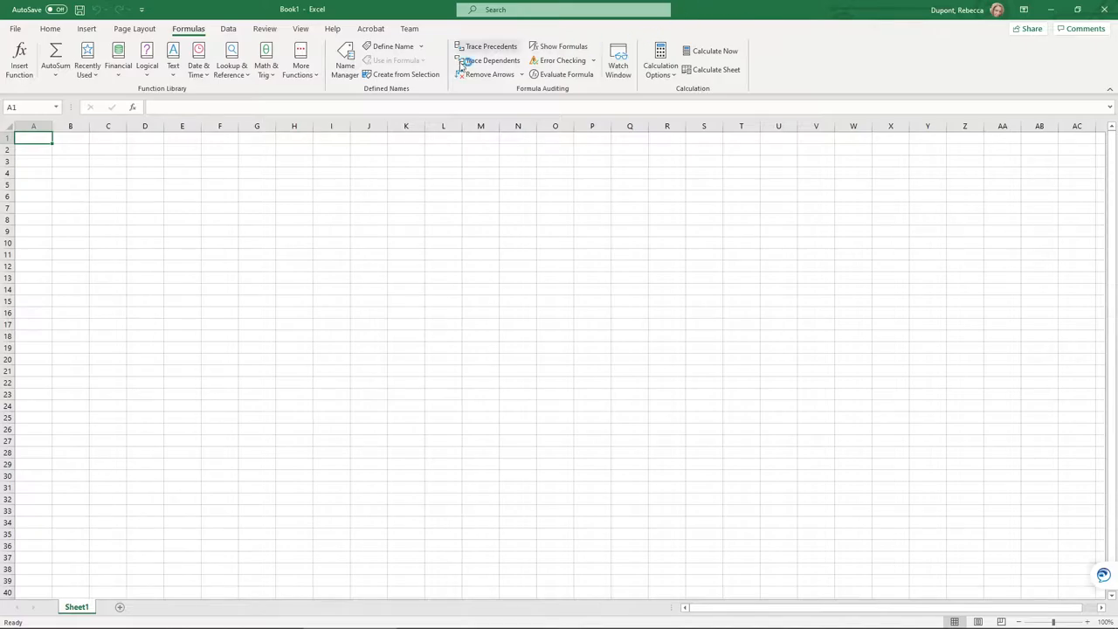
Browse the statistical functions list under More Functions on the Formulas tab
left_click(299, 63)
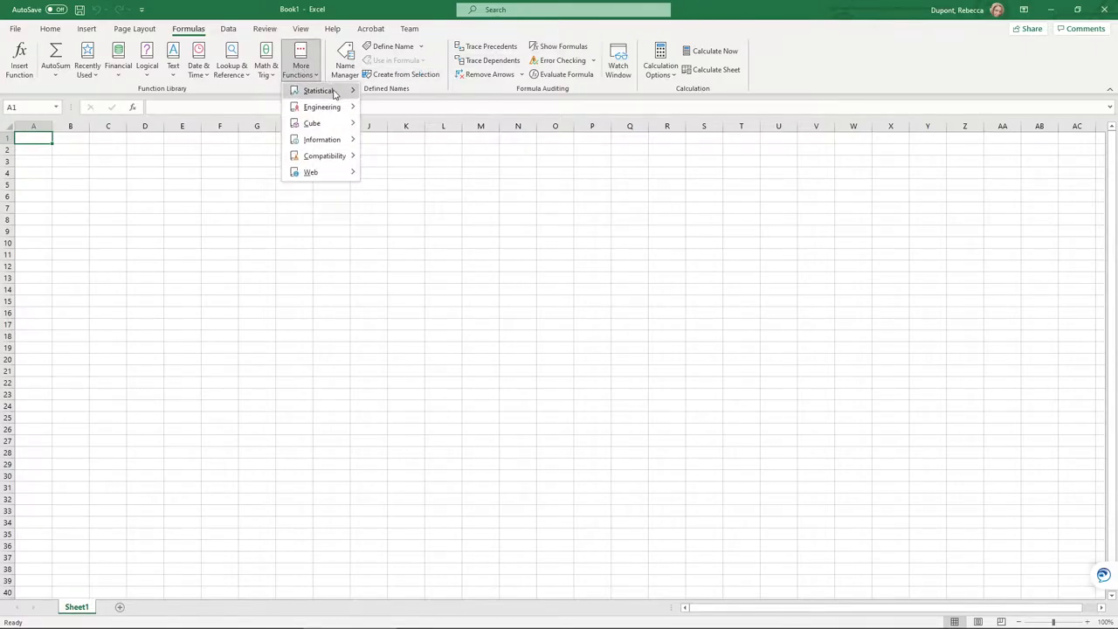
left_click(319, 91)
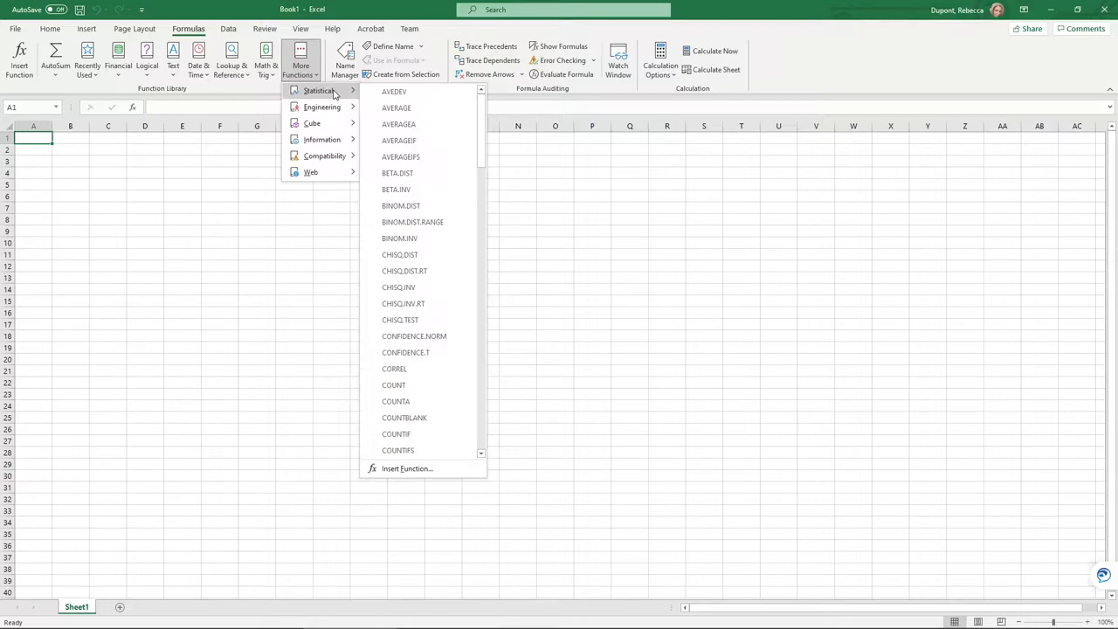
mouse_move(394, 91)
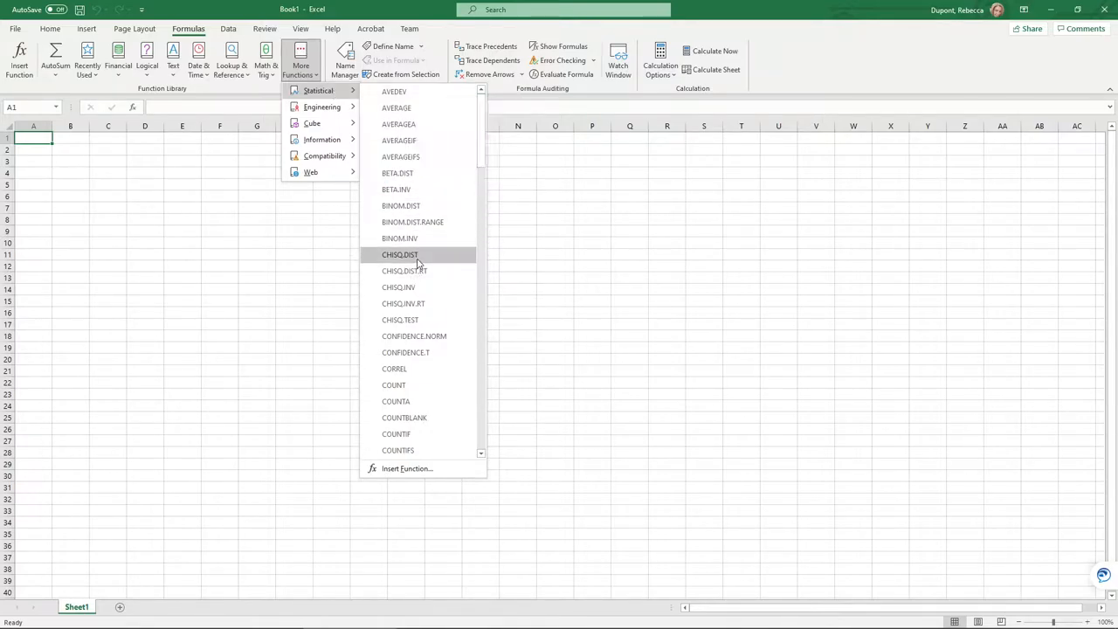
mouse_move(400, 254)
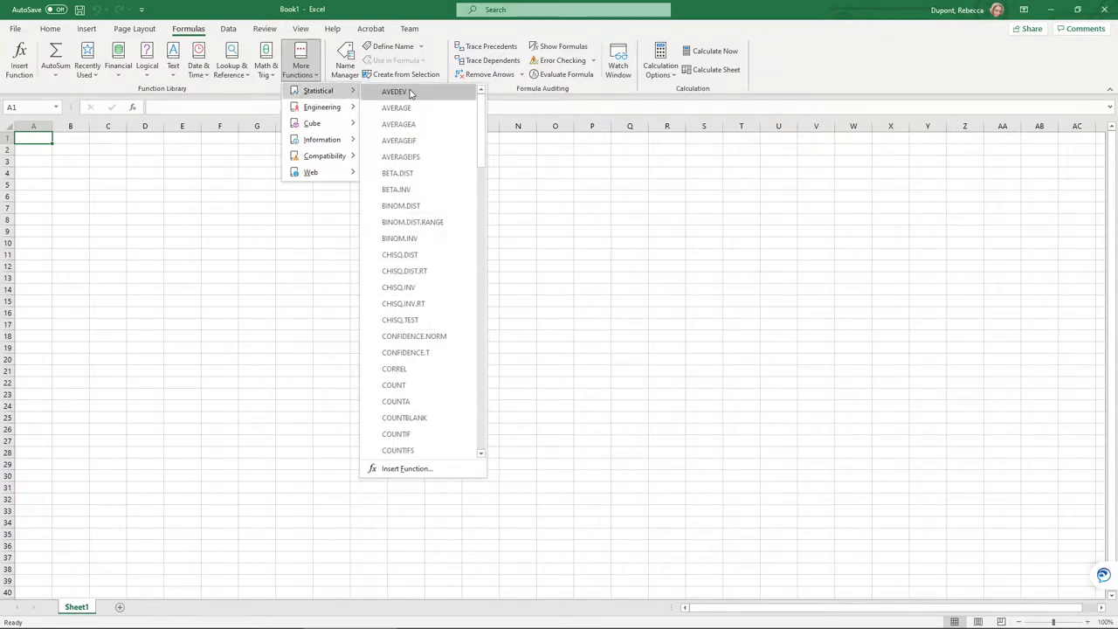
mouse_move(403, 303)
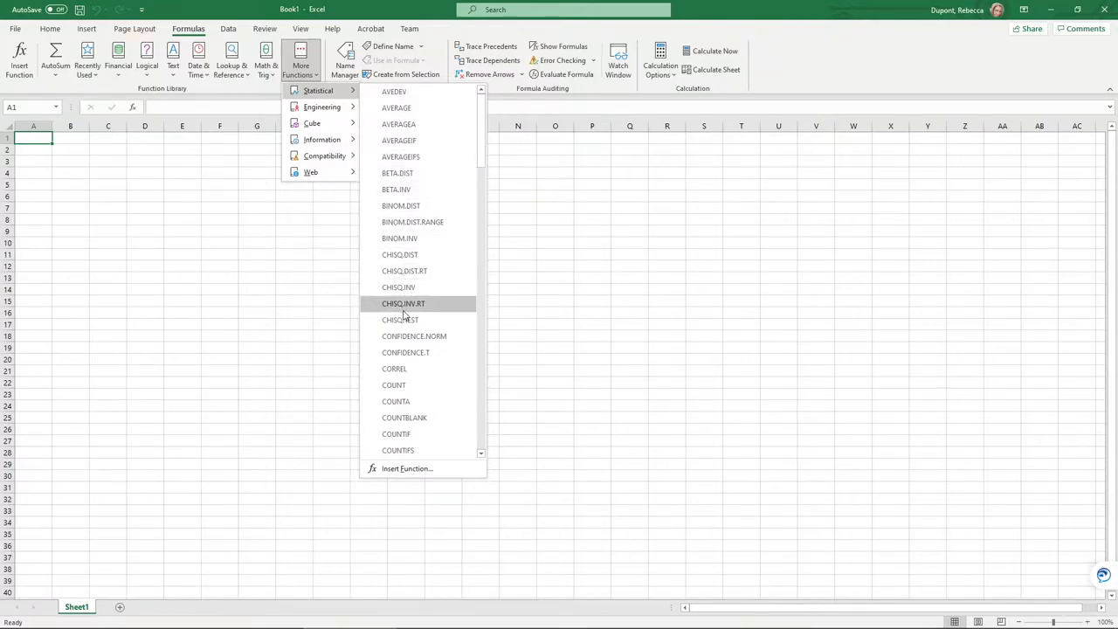
scroll("down", 3)
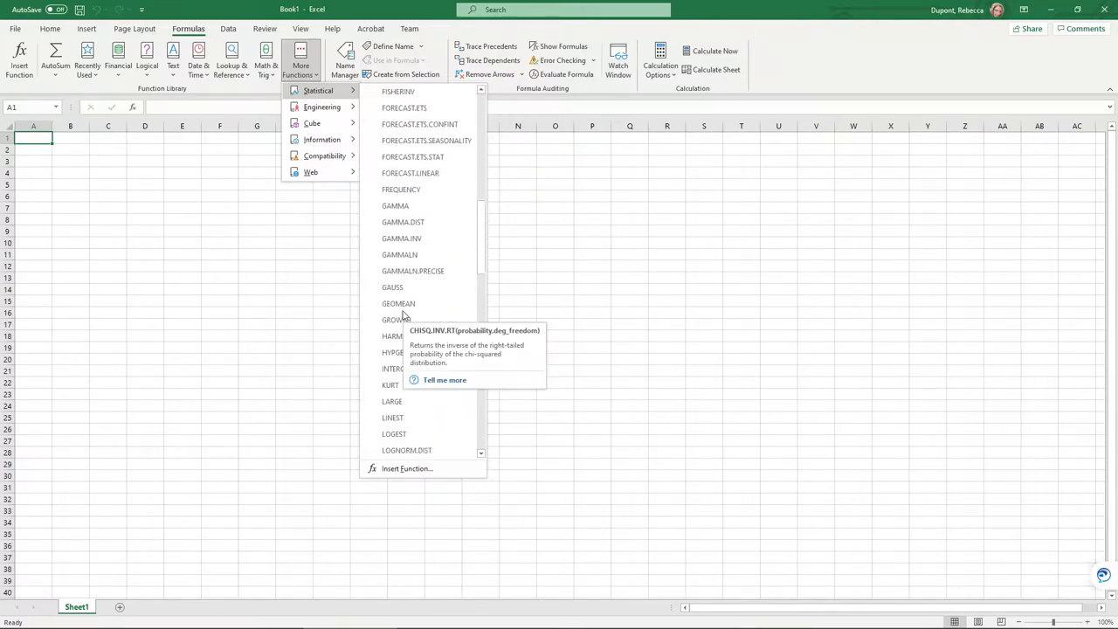
scroll("down", 3)
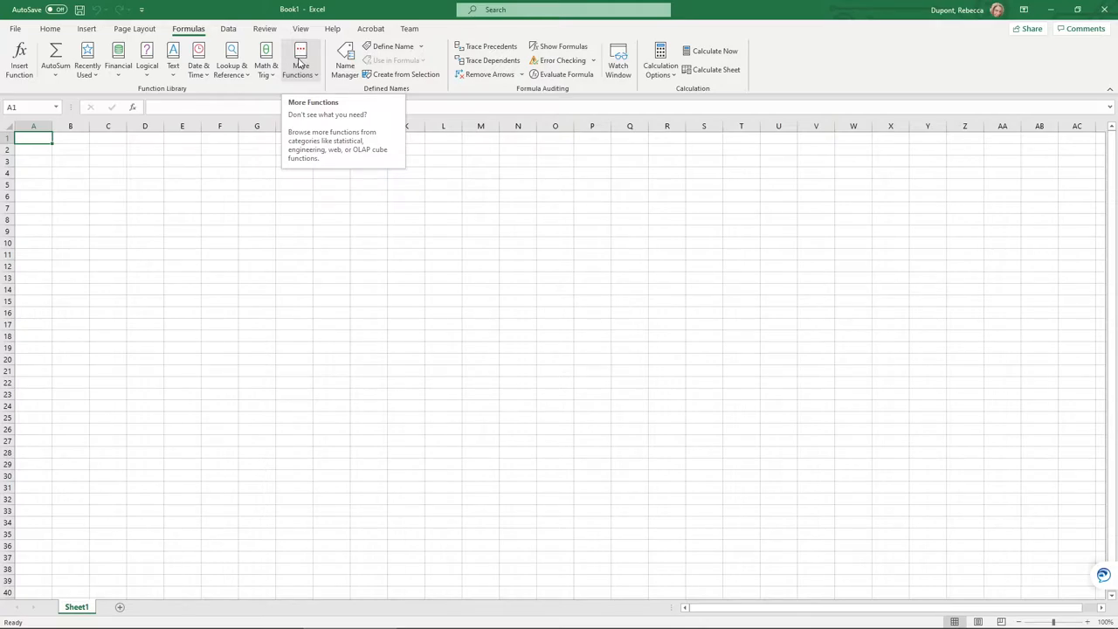
mouse_move(266, 61)
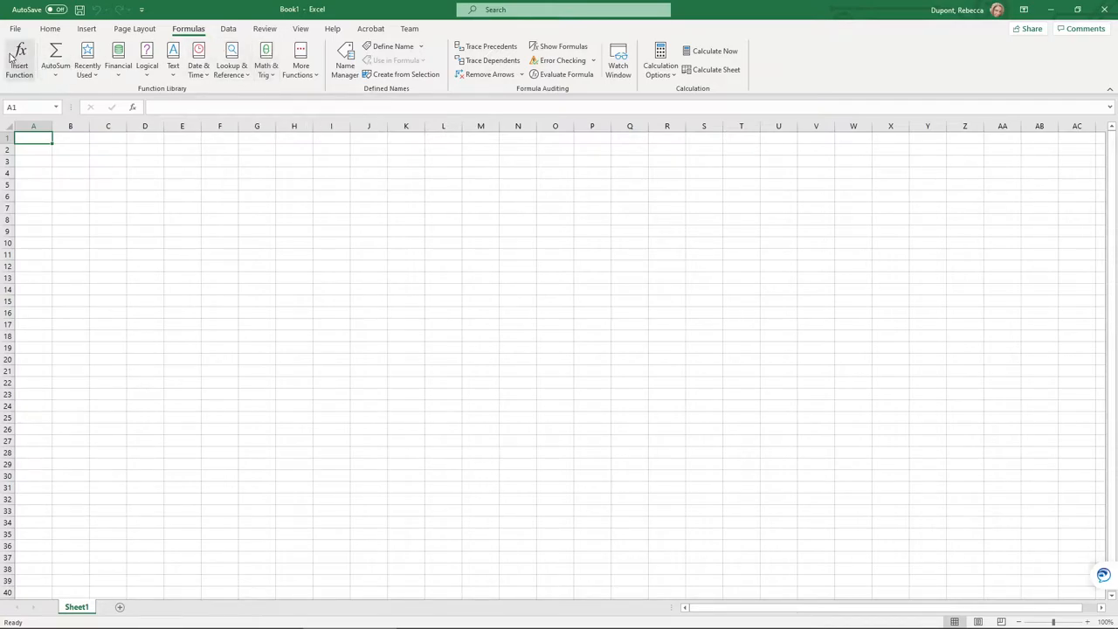
Go to File and bring up Excel Options
left_click(15, 28)
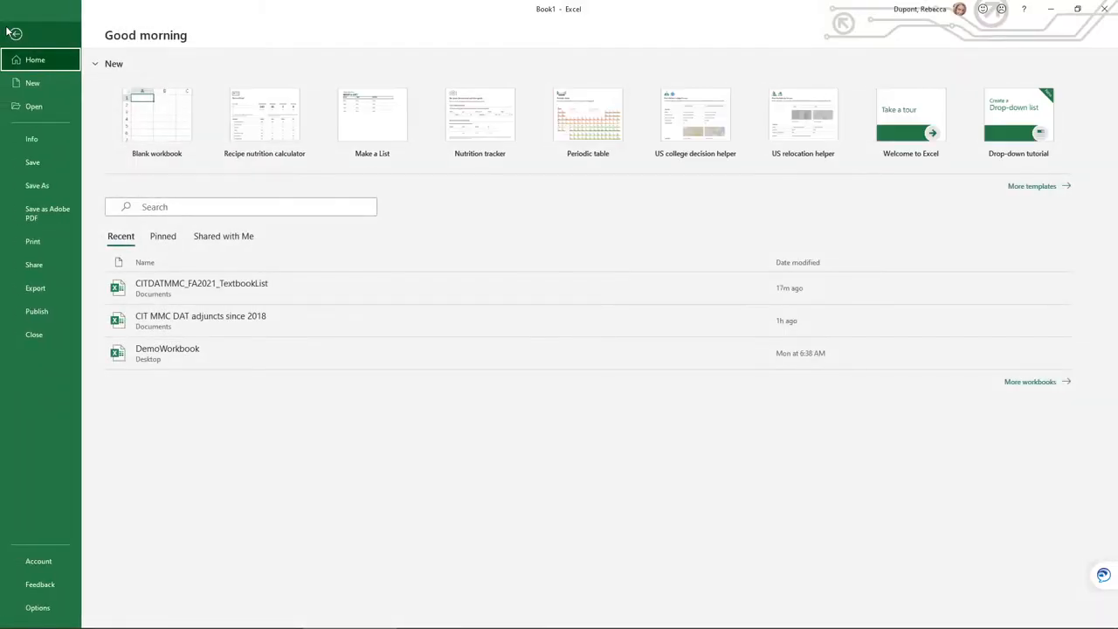
mouse_move(224, 236)
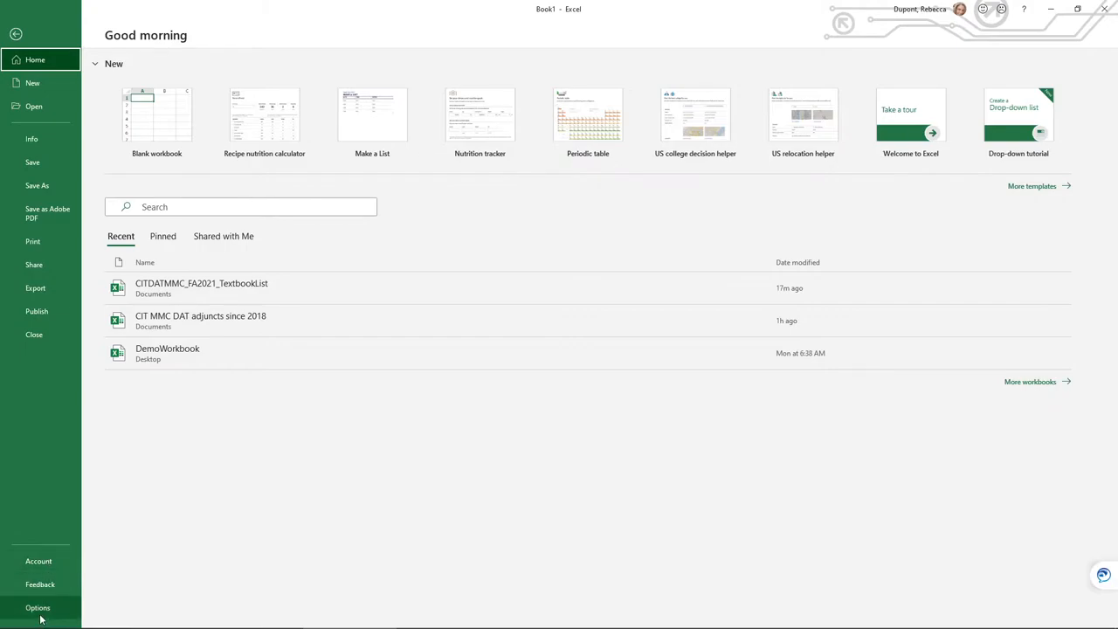
left_click(38, 607)
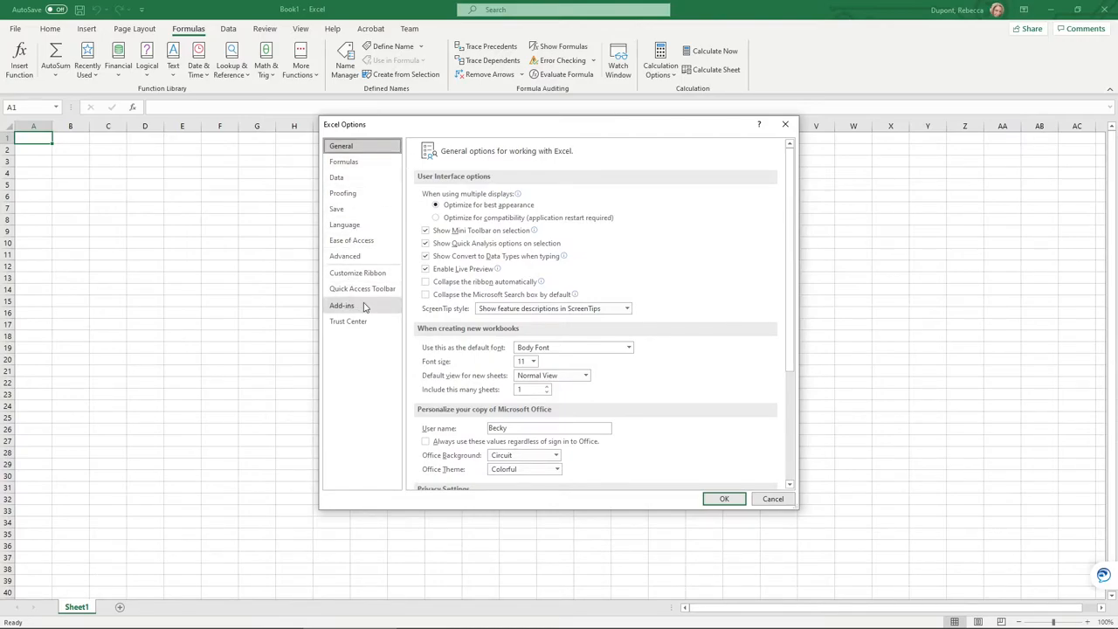
Show the Add-ins page listing Analysis ToolPak among the inactive add-ins
left_click(342, 304)
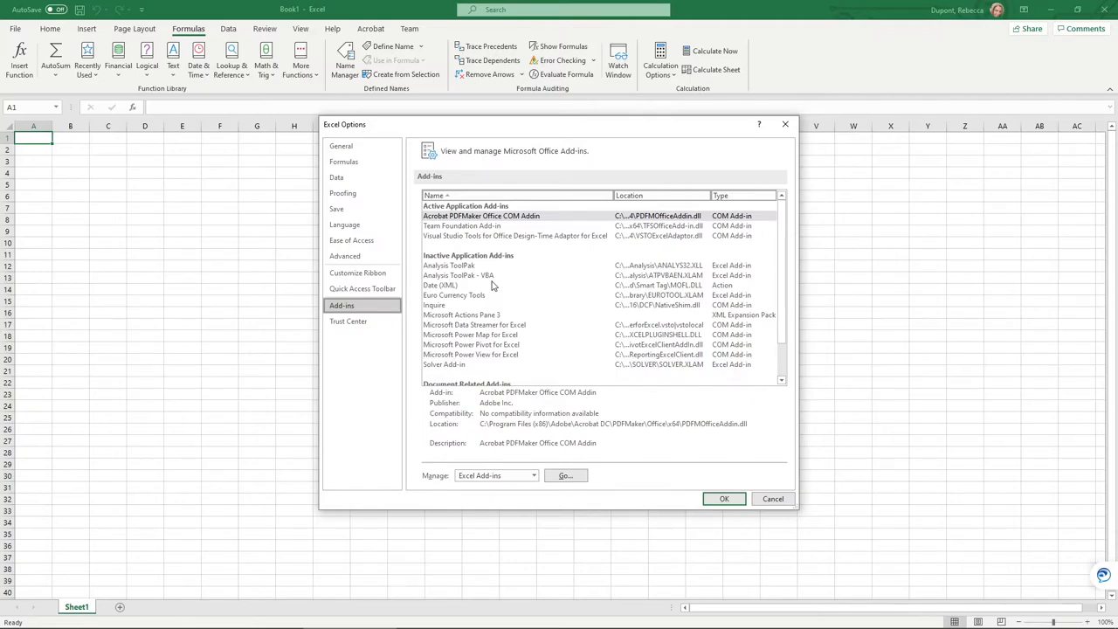
mouse_move(452, 496)
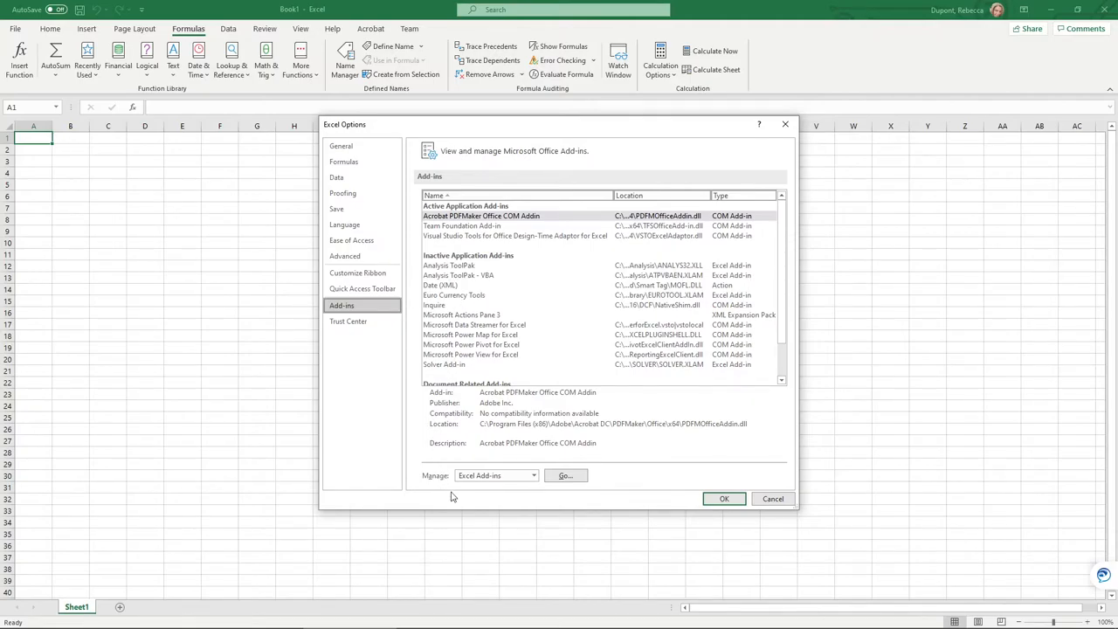
mouse_move(476, 498)
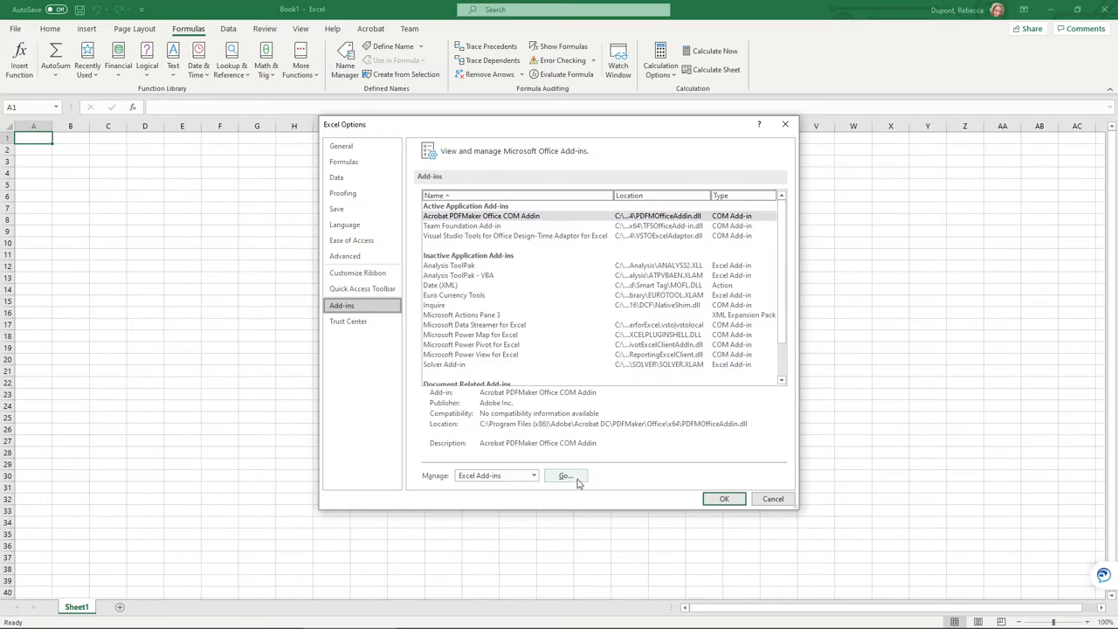
Enable Analysis ToolPak and Analysis ToolPak - VBA in the Excel Add-ins dialog and confirm
left_click(565, 475)
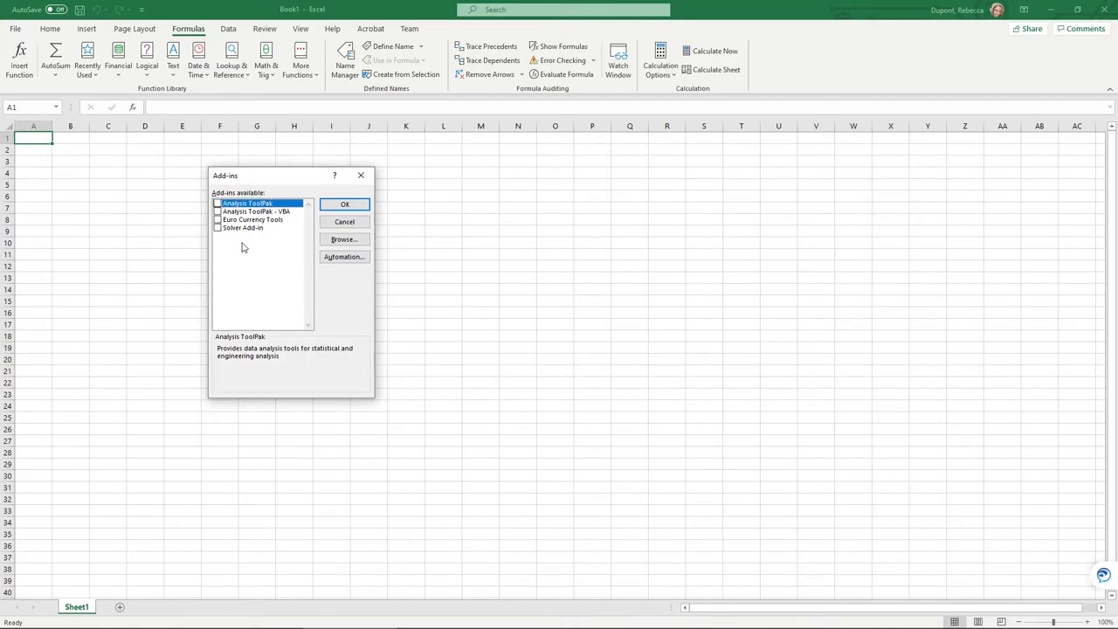
mouse_move(239, 240)
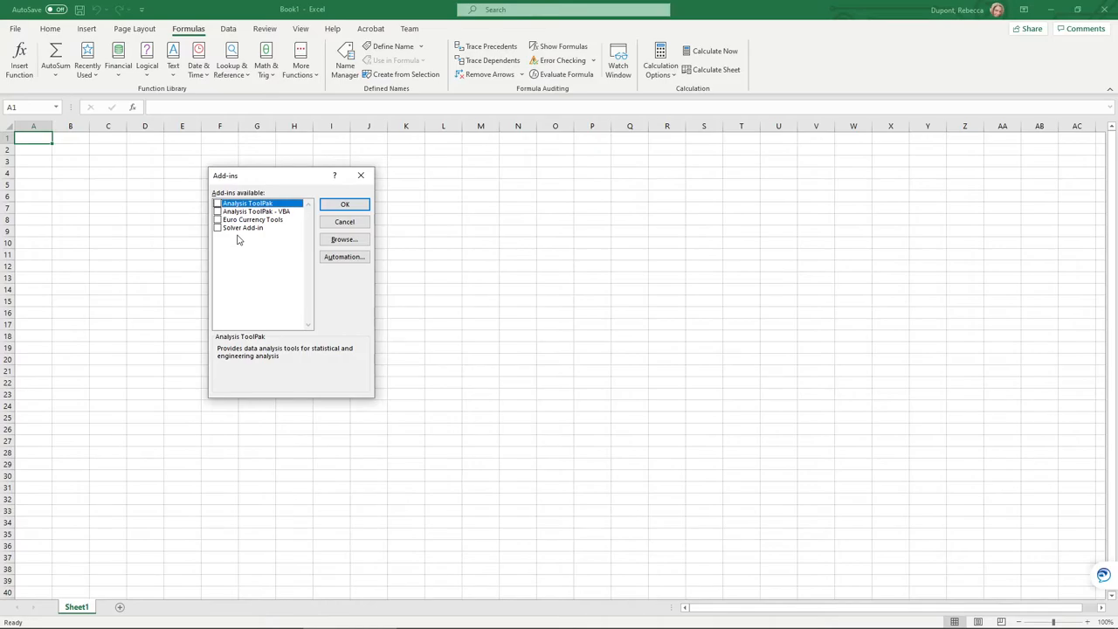
left_click(217, 204)
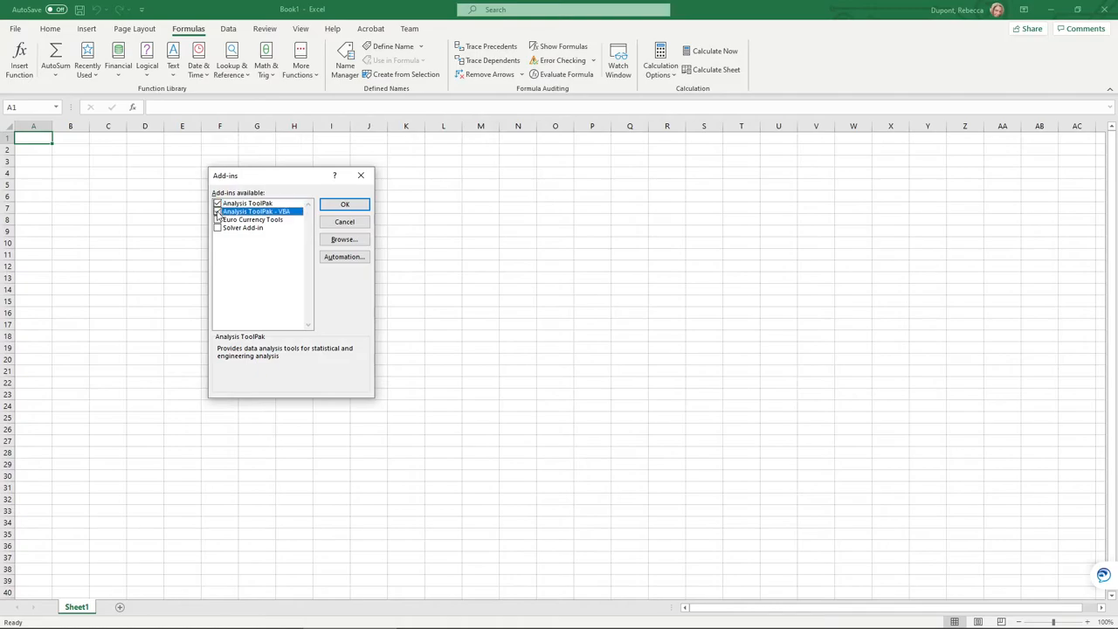
left_click(253, 212)
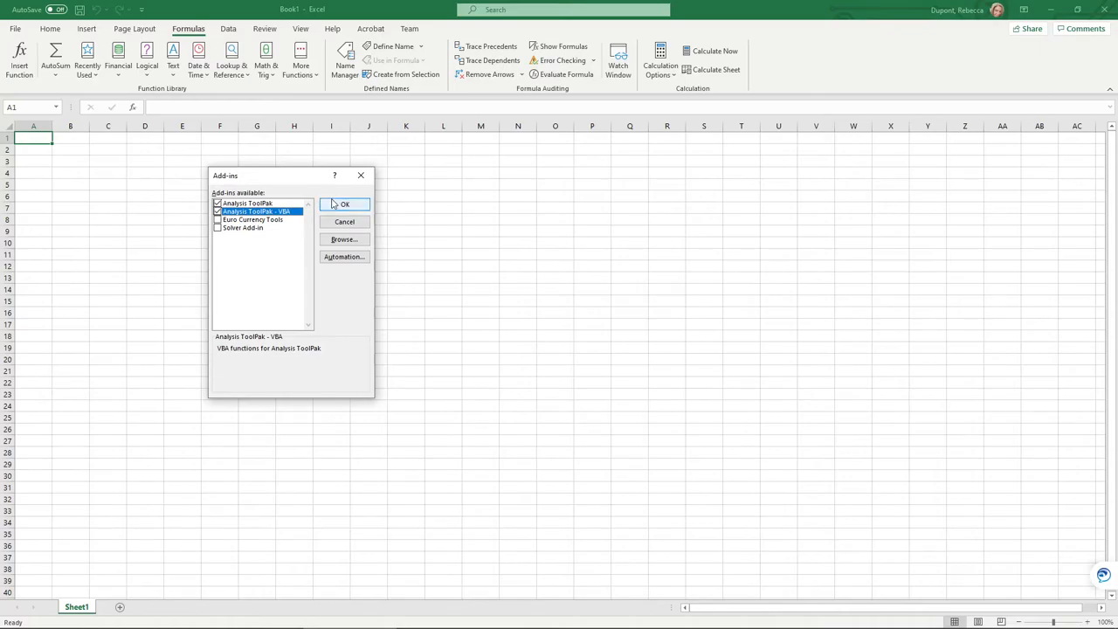
left_click(343, 205)
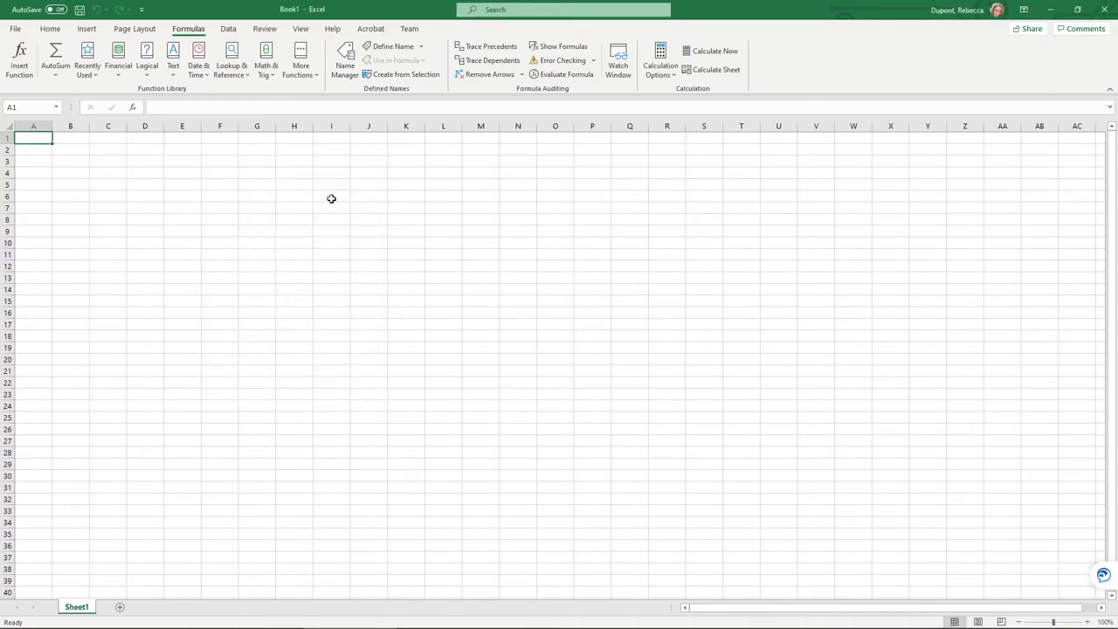
mouse_move(304, 208)
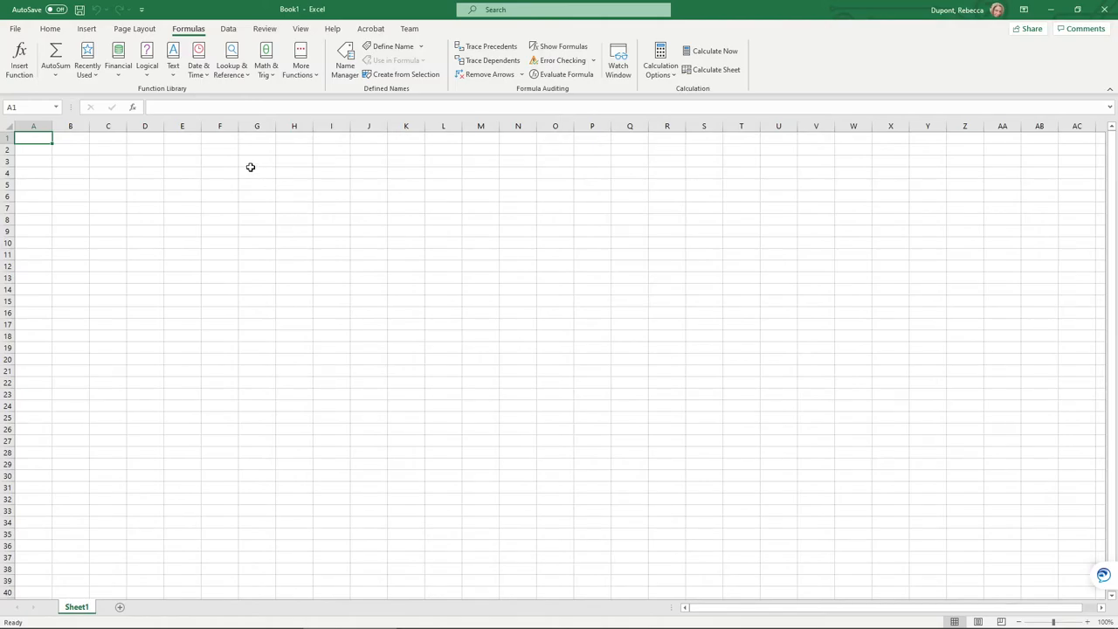
mouse_move(244, 155)
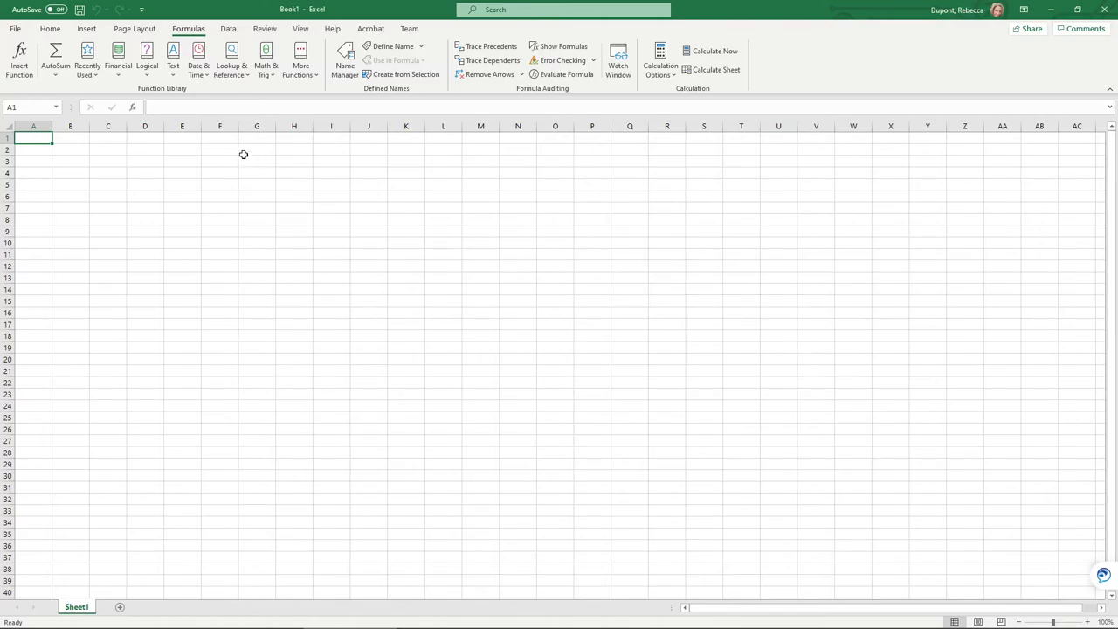
Check the Data tab and the Formulas function categories for the new Data Analysis command
left_click(228, 28)
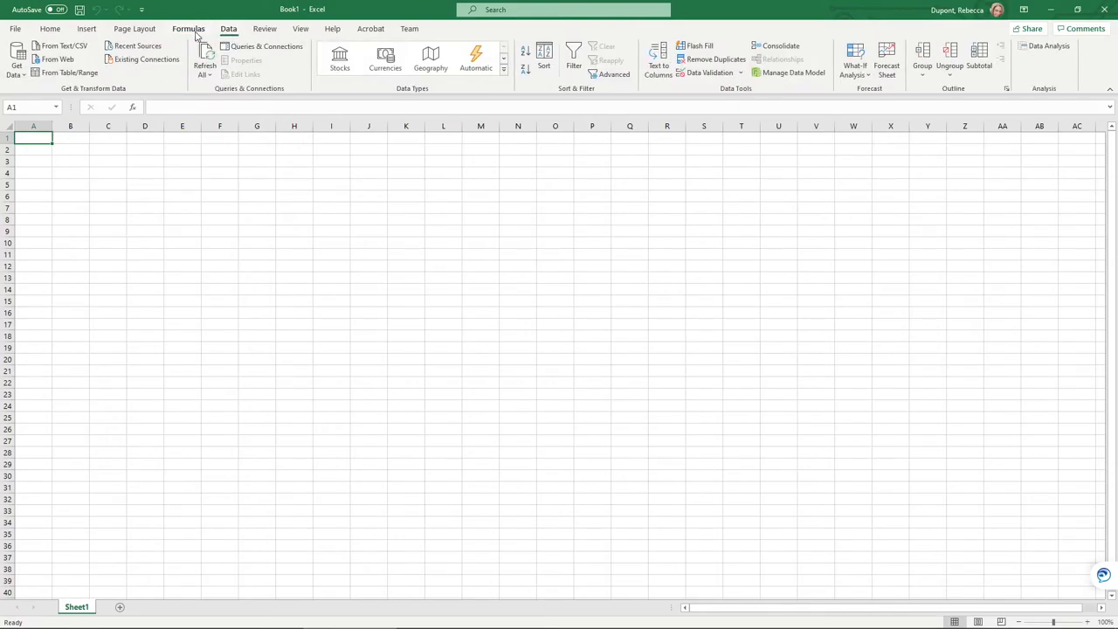
left_click(189, 29)
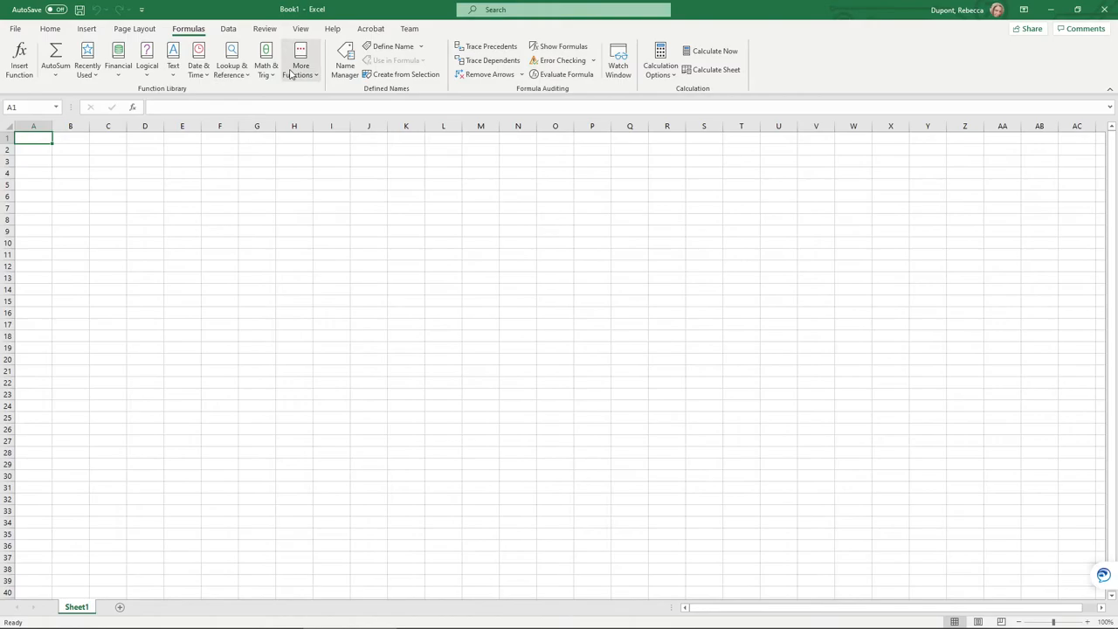
left_click(300, 61)
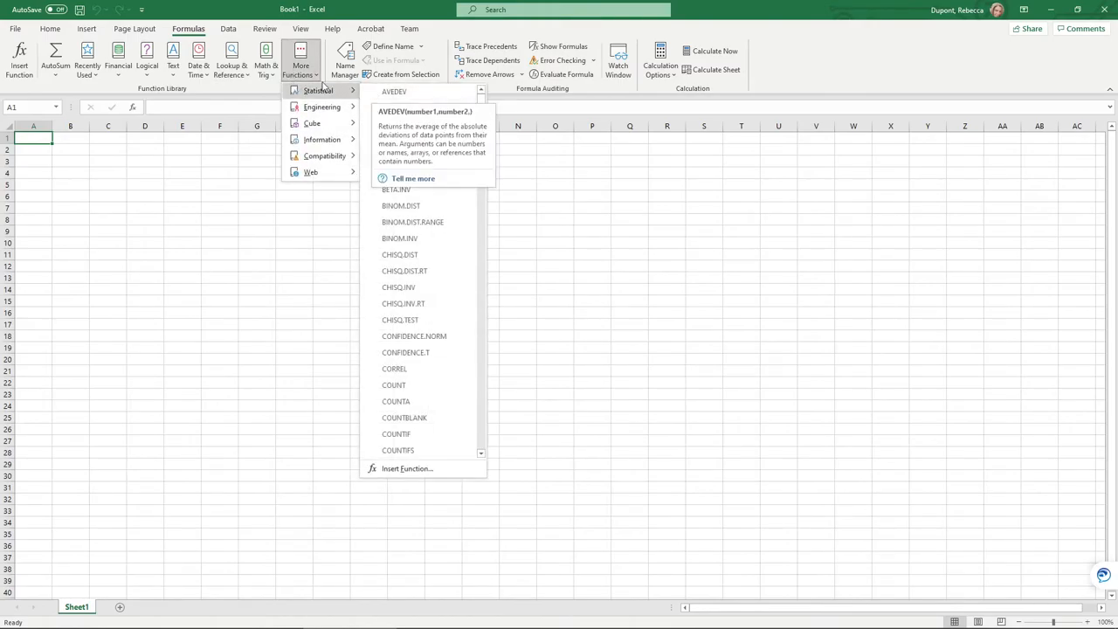
left_click(228, 29)
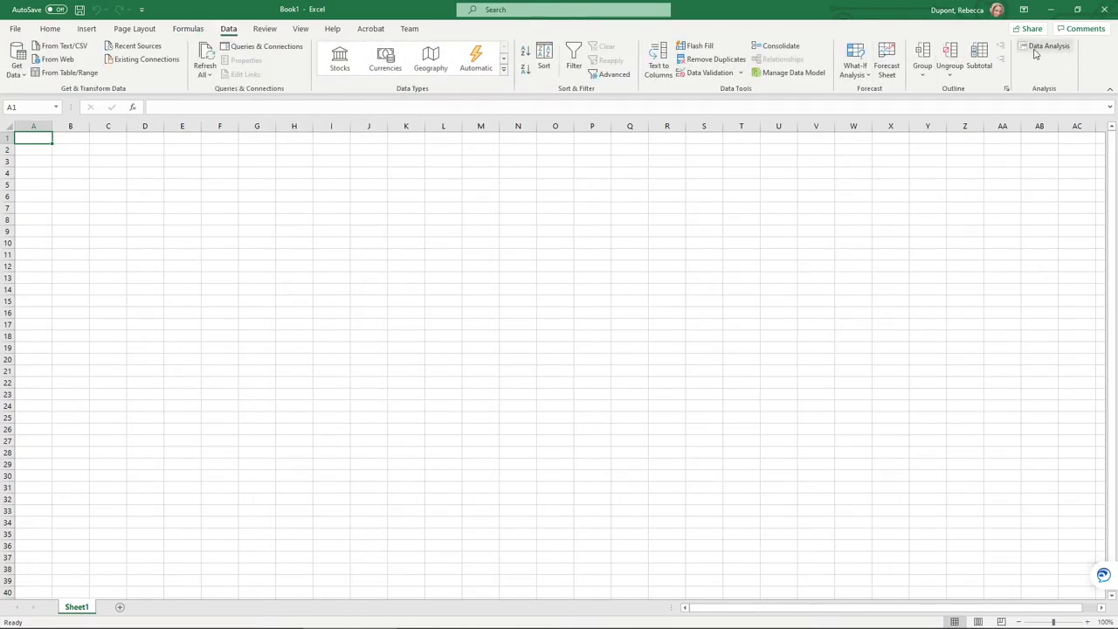
Launch Data Analysis from the Analysis group, listing Anova, Correlation and Histogram tools
left_click(1047, 46)
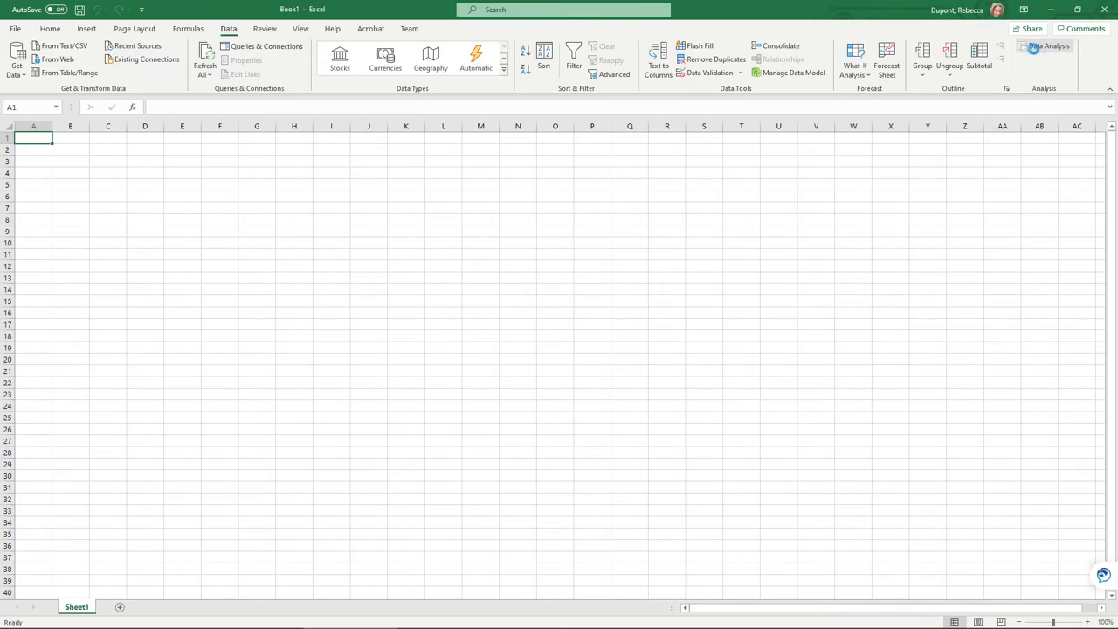
left_click(1049, 45)
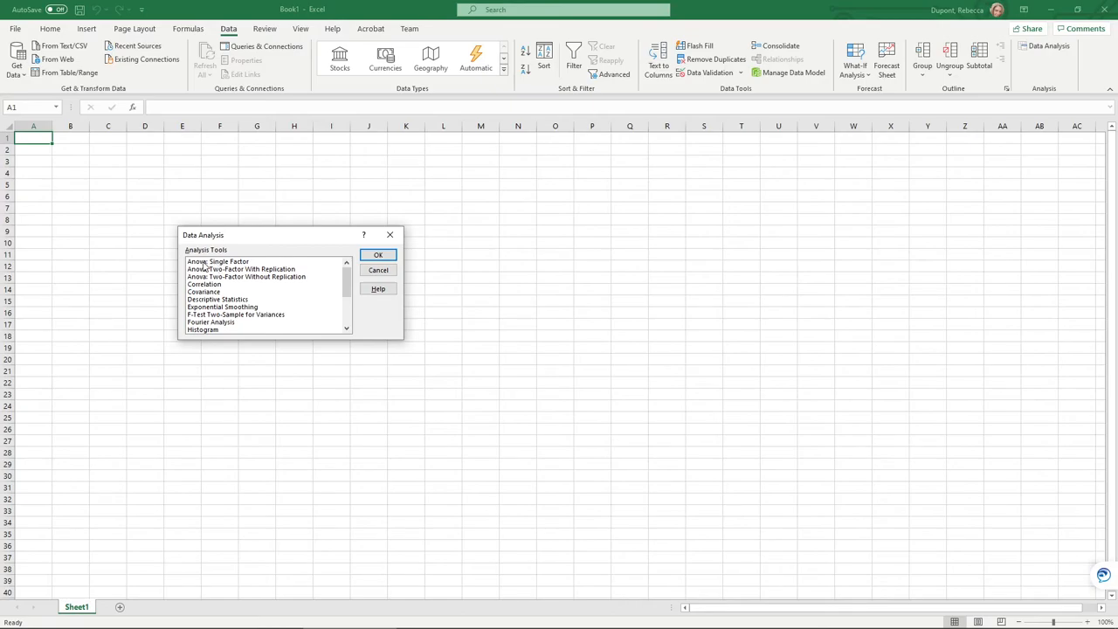
mouse_move(203, 321)
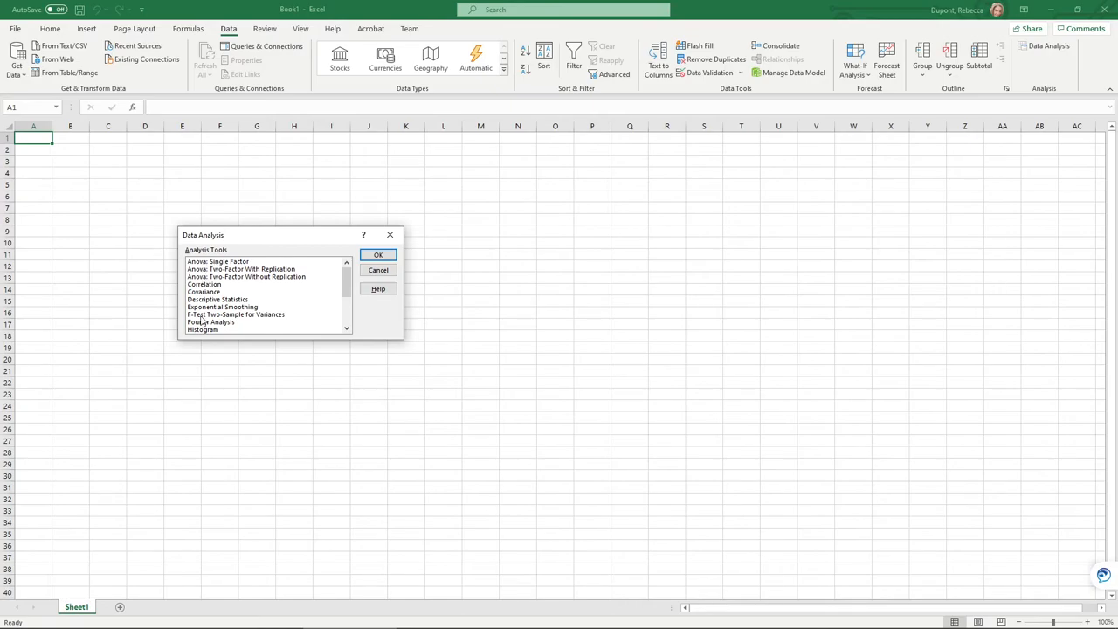